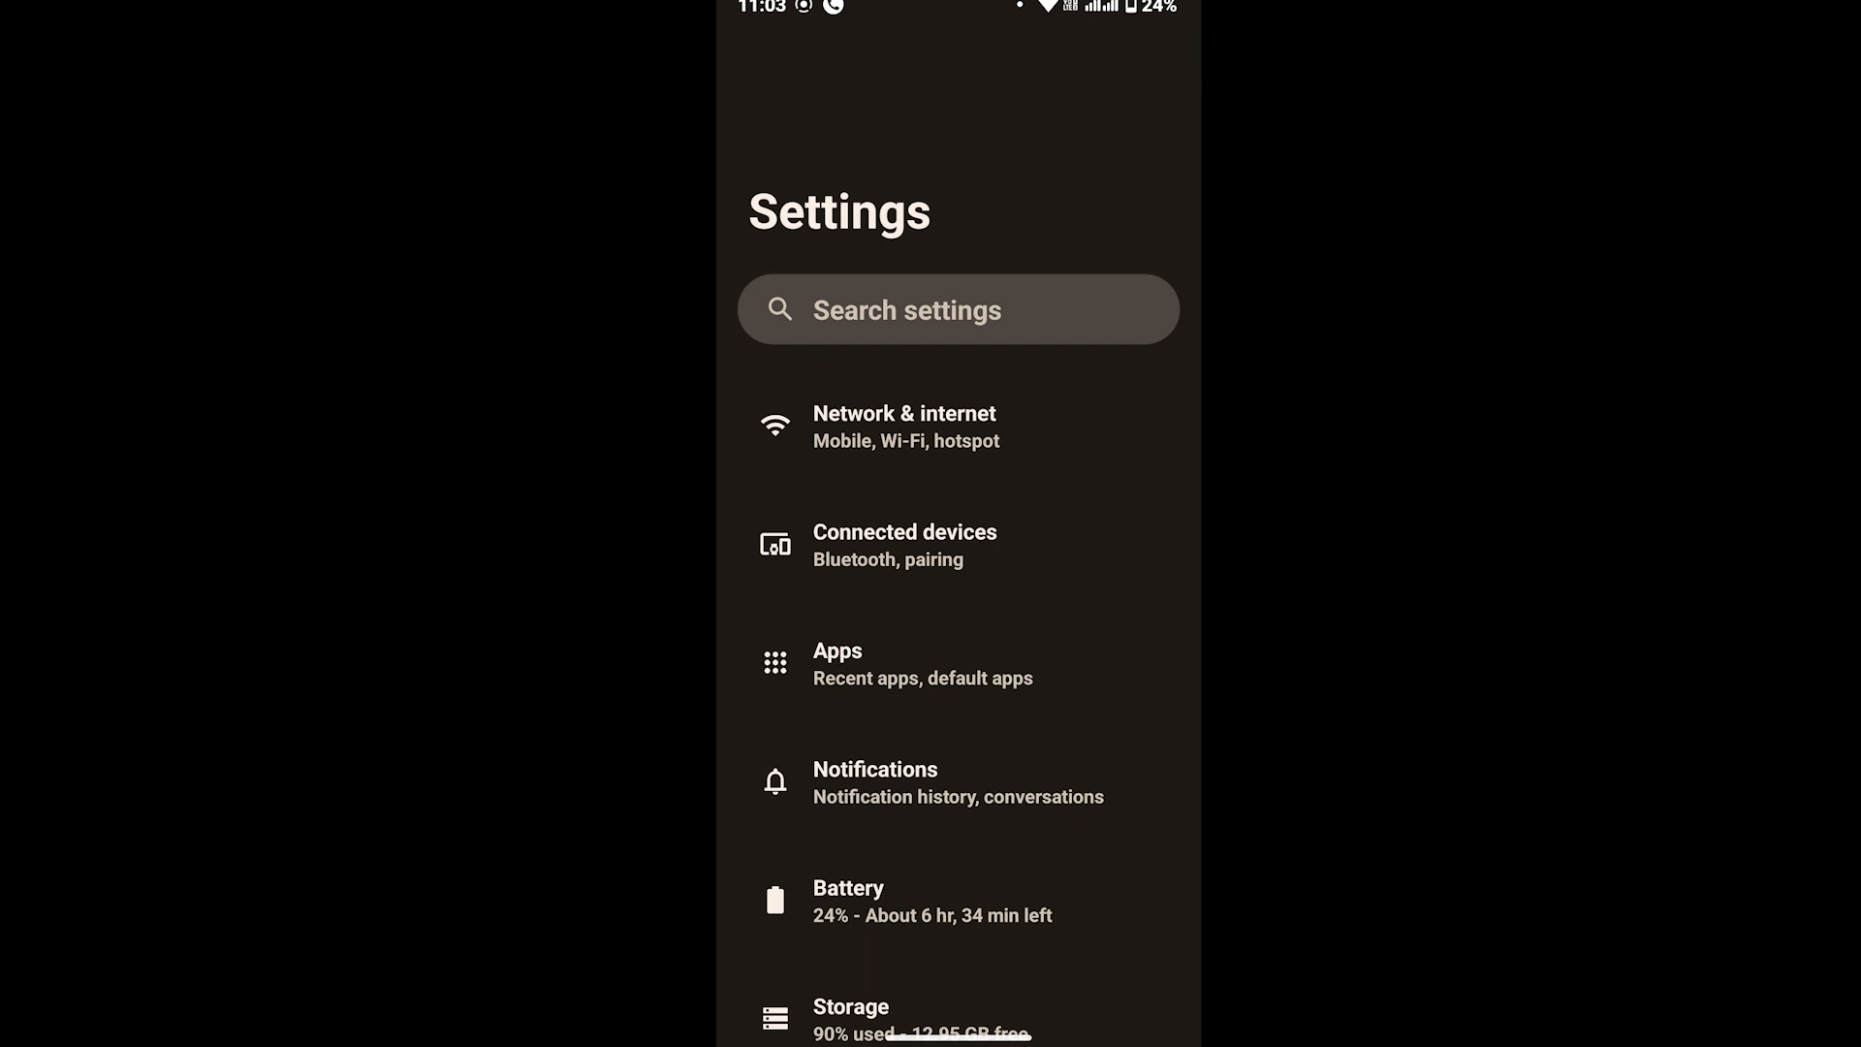
- Go into Apps and show the full list of all installed apps
left_click(838, 663)
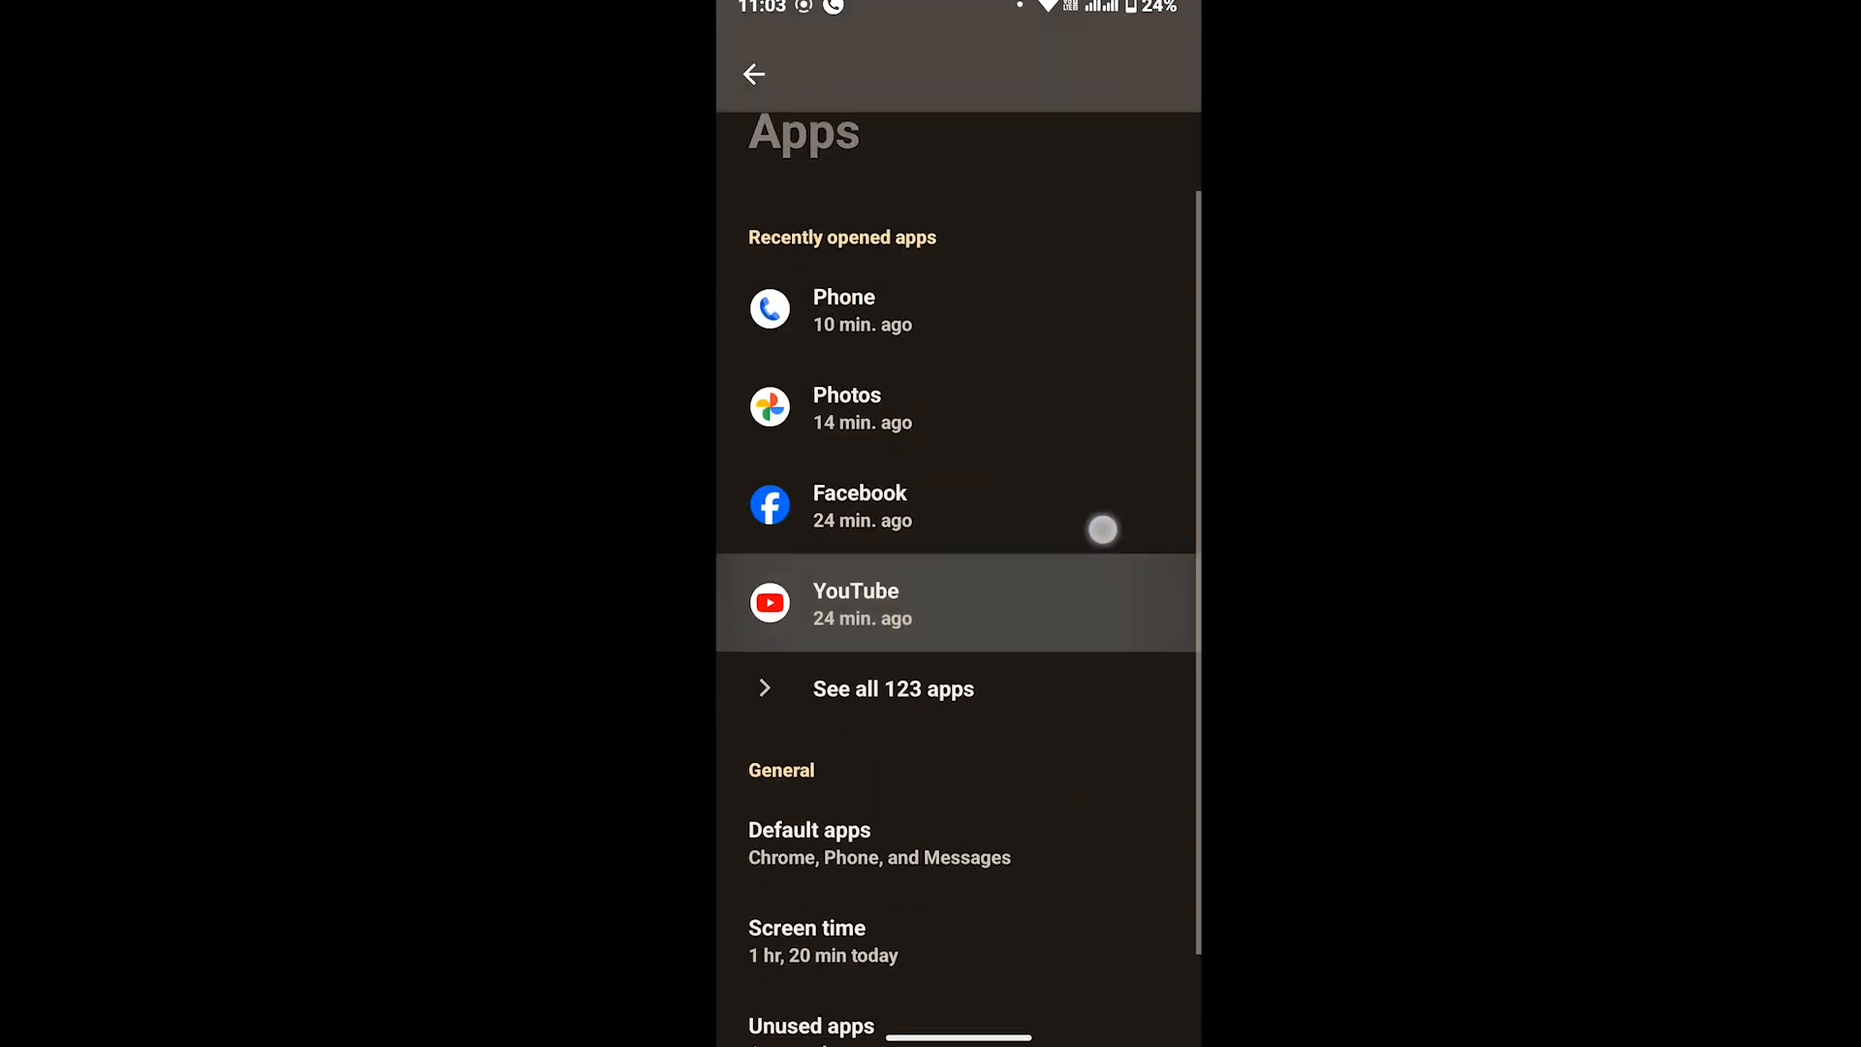
left_click(892, 688)
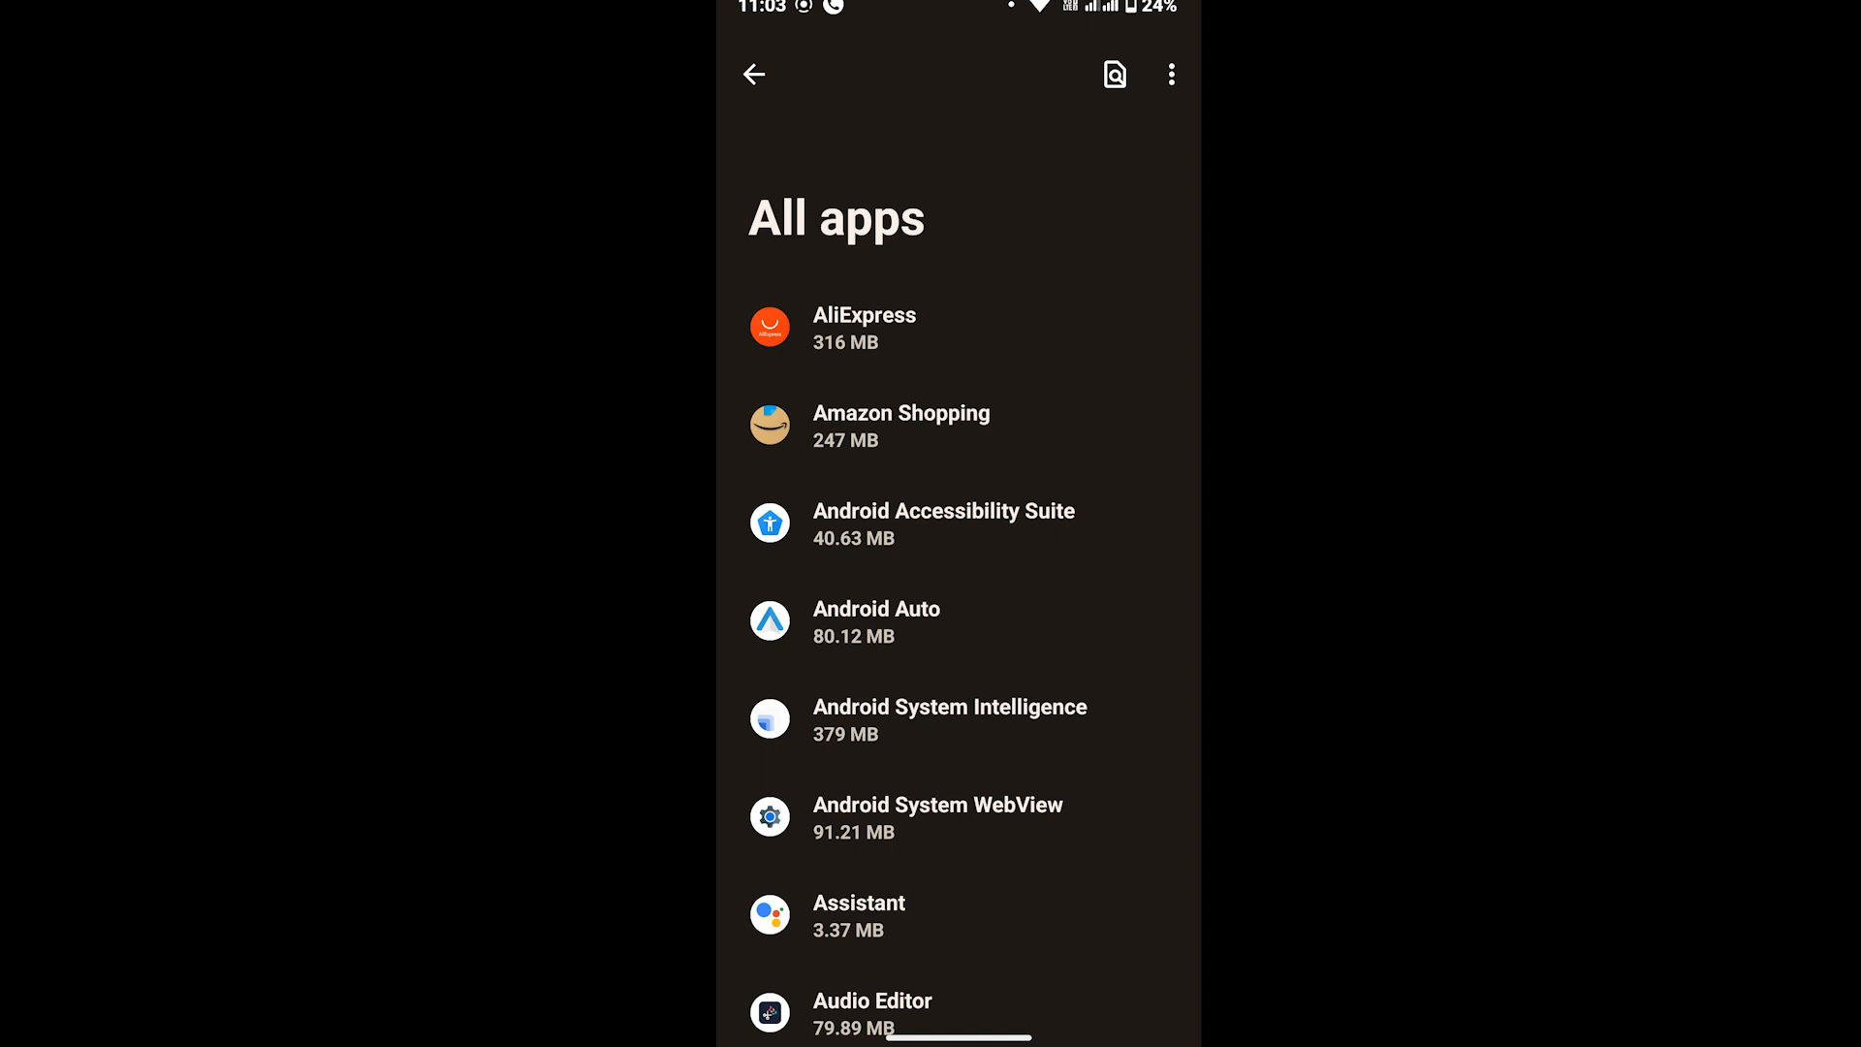
- Choose Reset app preferences from the overflow menu to bring up its confirmation
left_click(1169, 73)
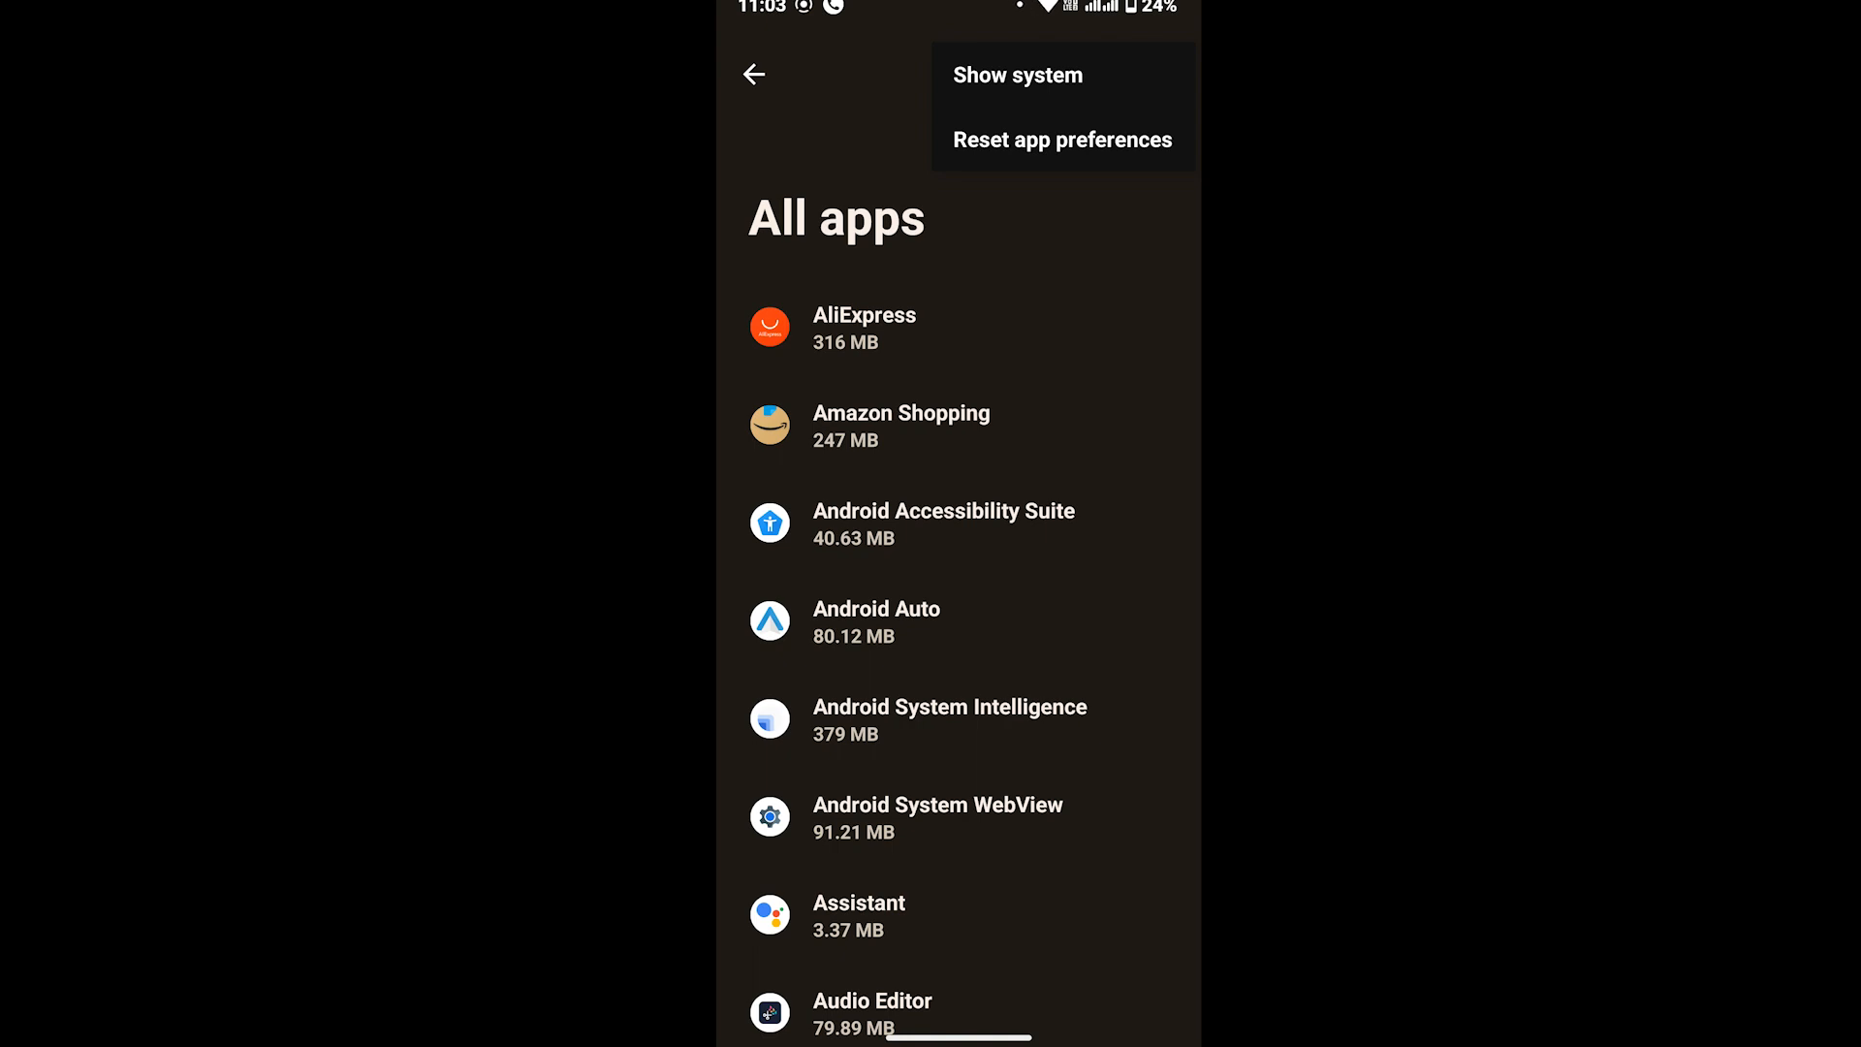
left_click(1061, 139)
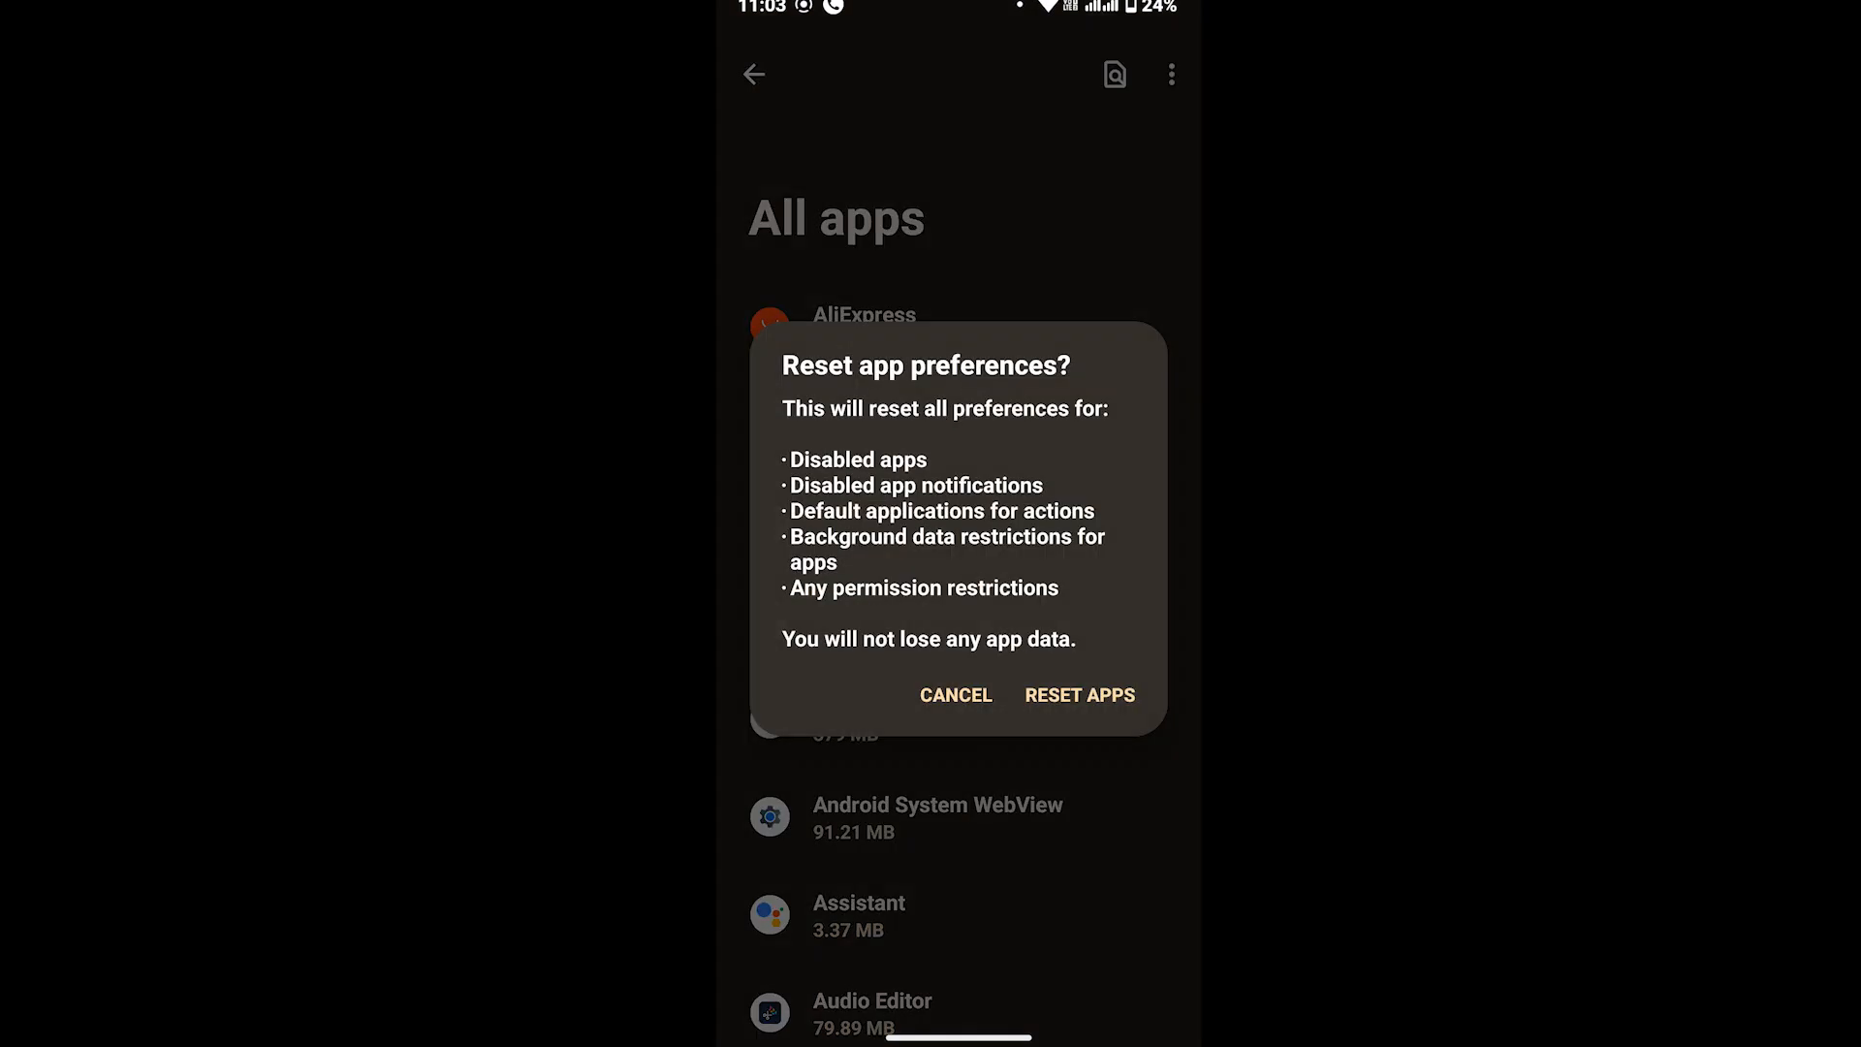